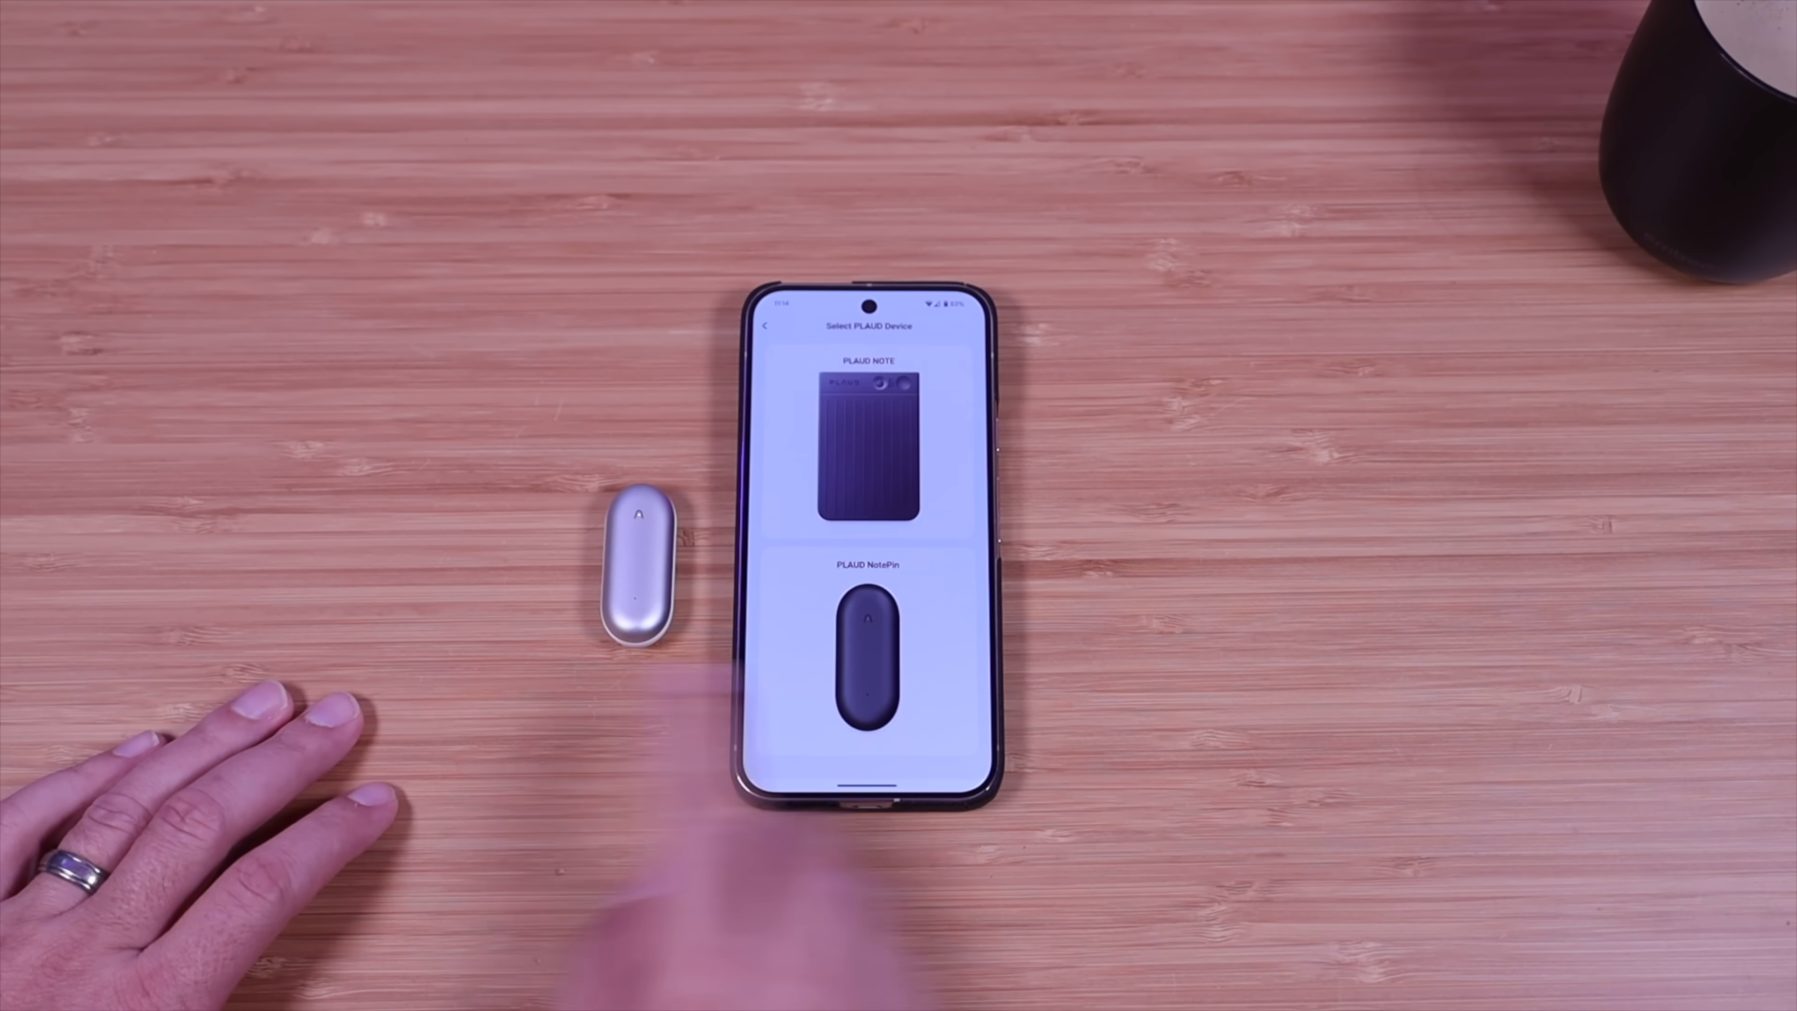
left_click(867, 653)
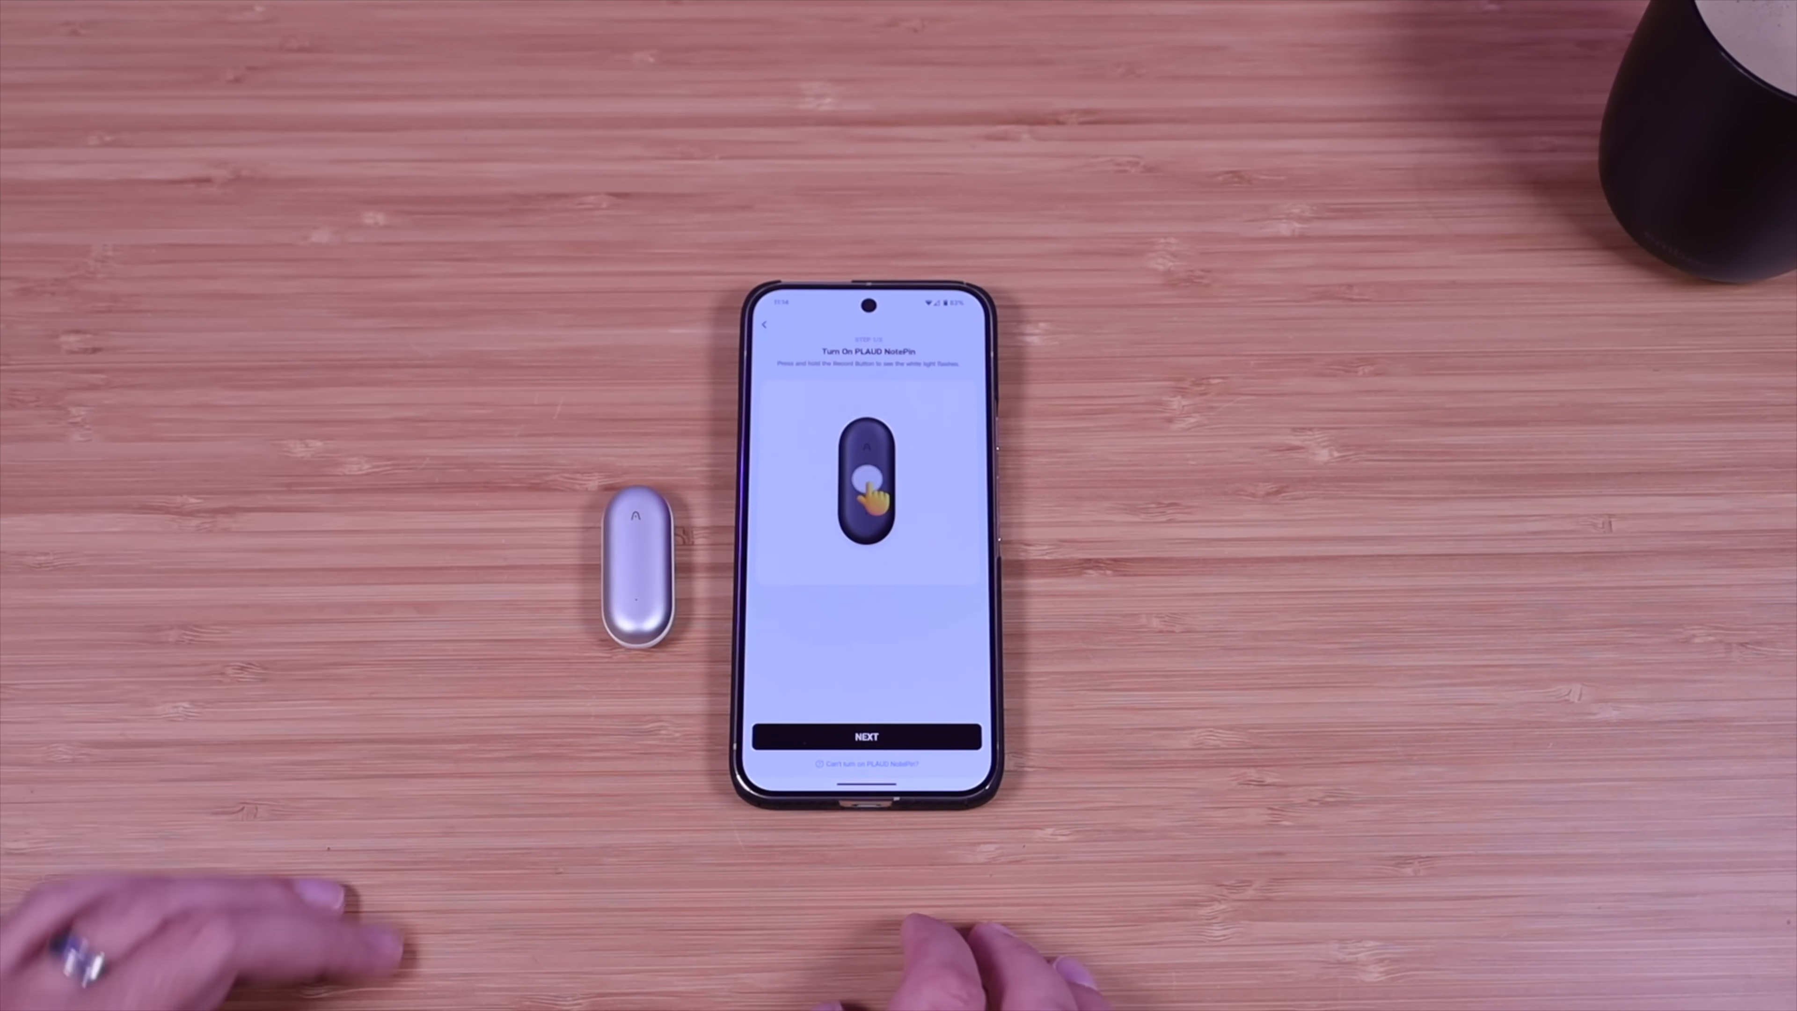
left_click(868, 735)
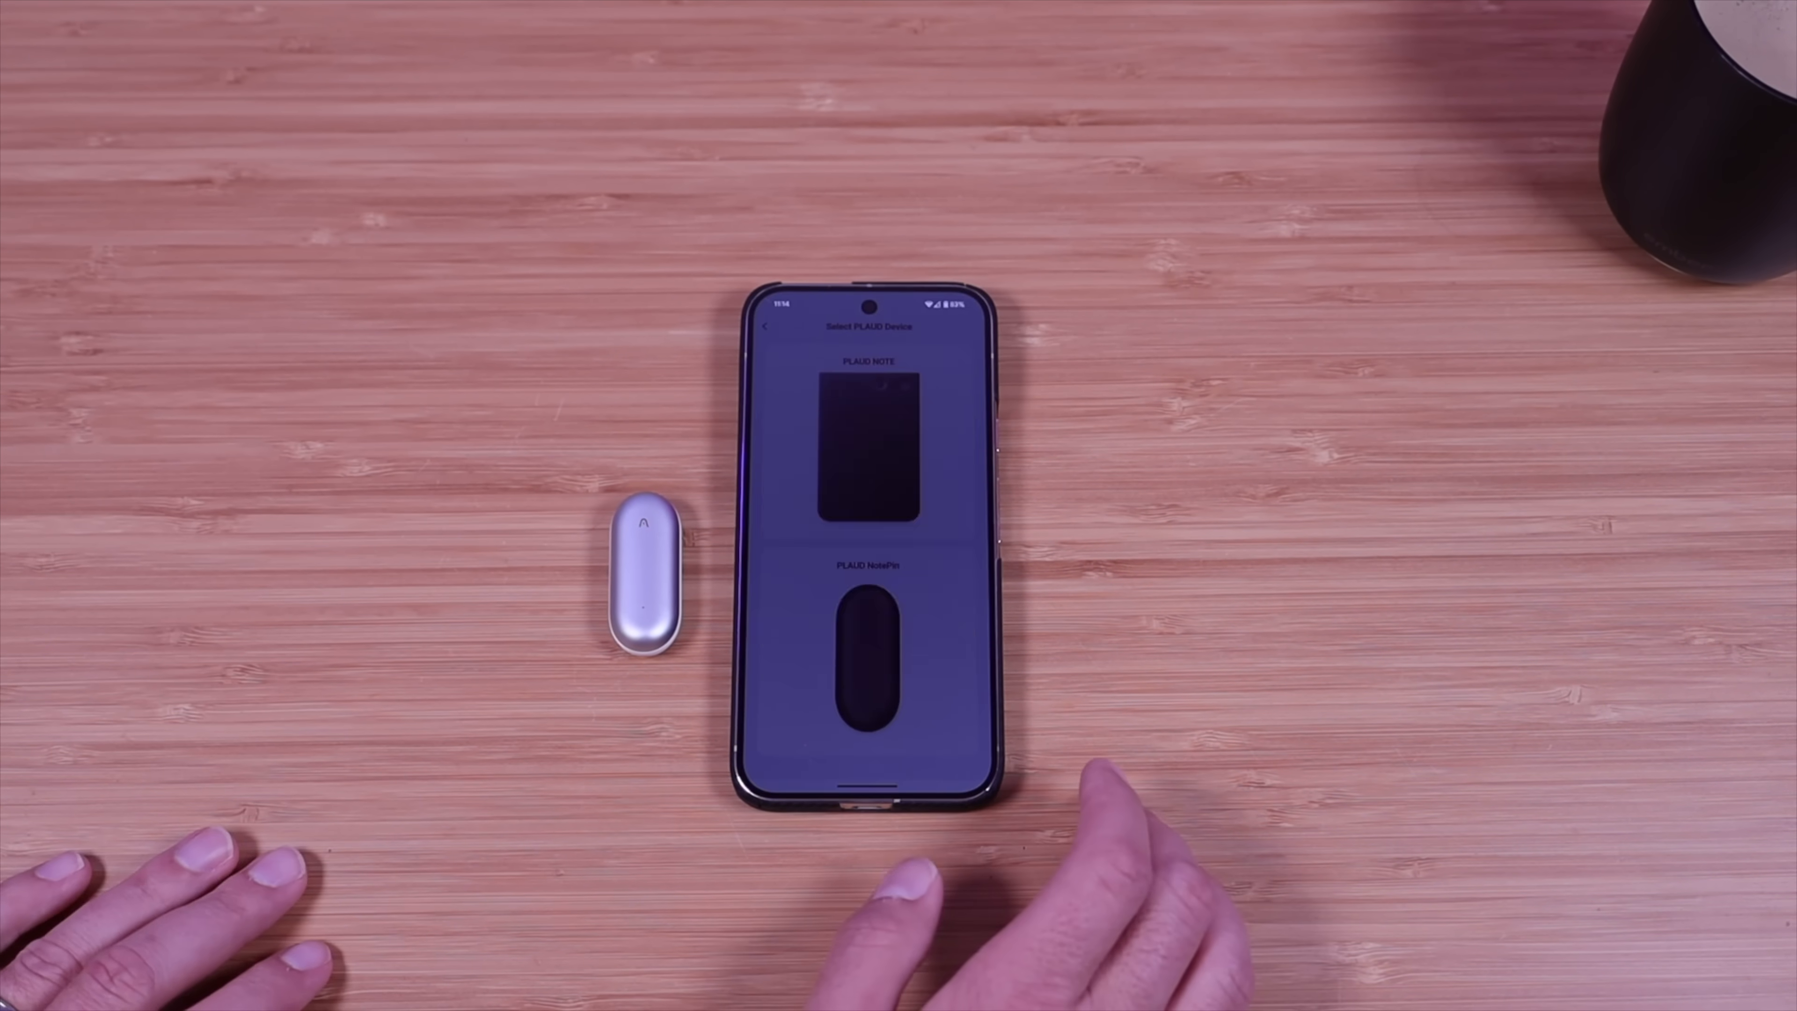